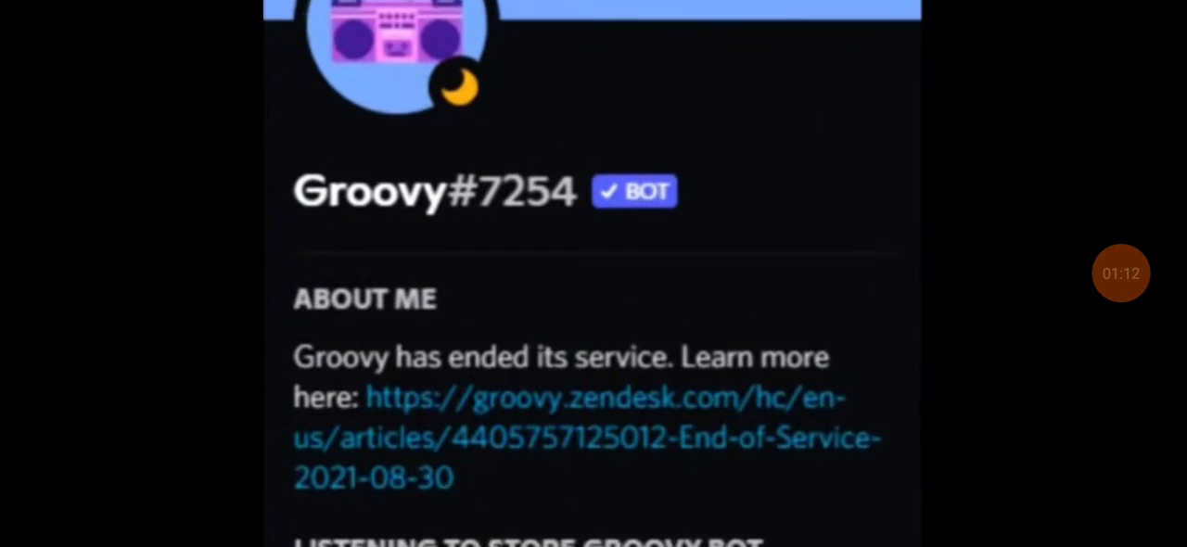
pyautogui.scroll(-3)
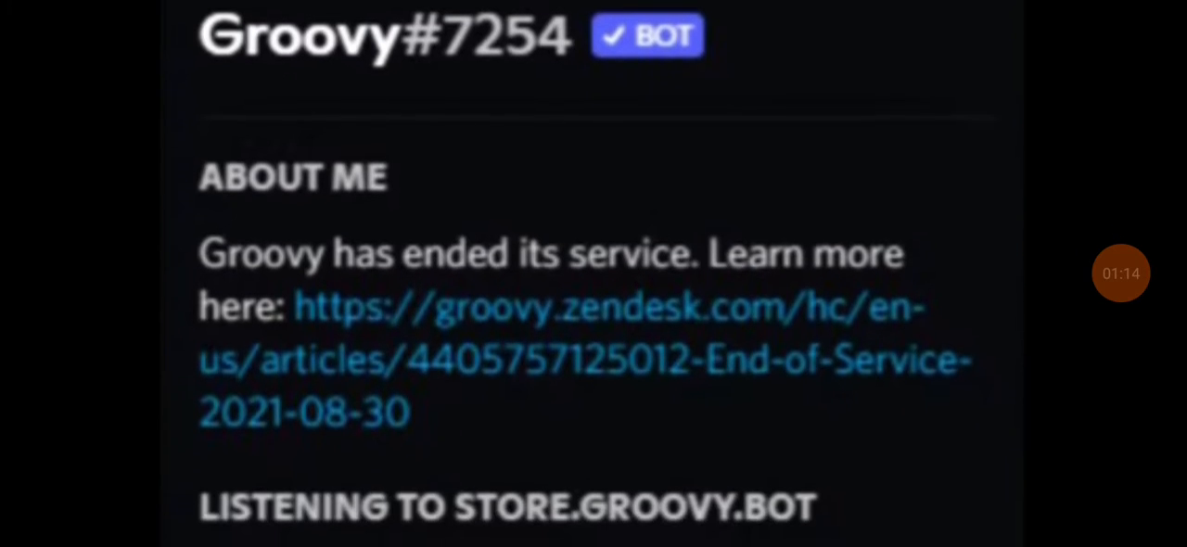